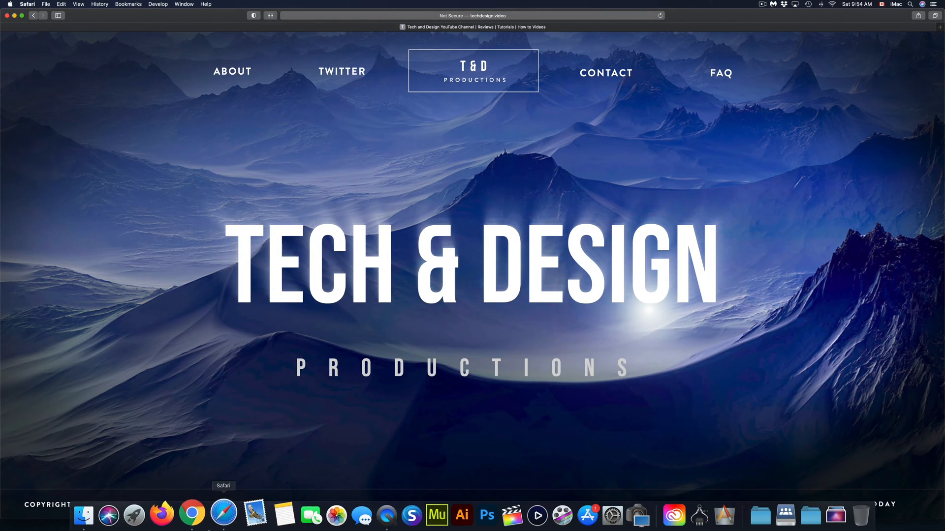
pyautogui.moveTo(96, 514)
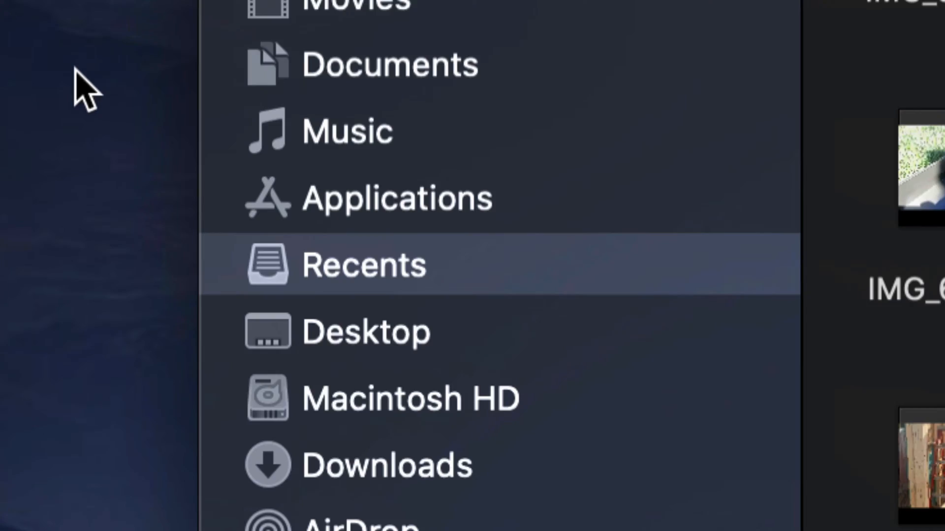
# Scroll the Applications folder list to view the installed apps
pyautogui.scroll(3)
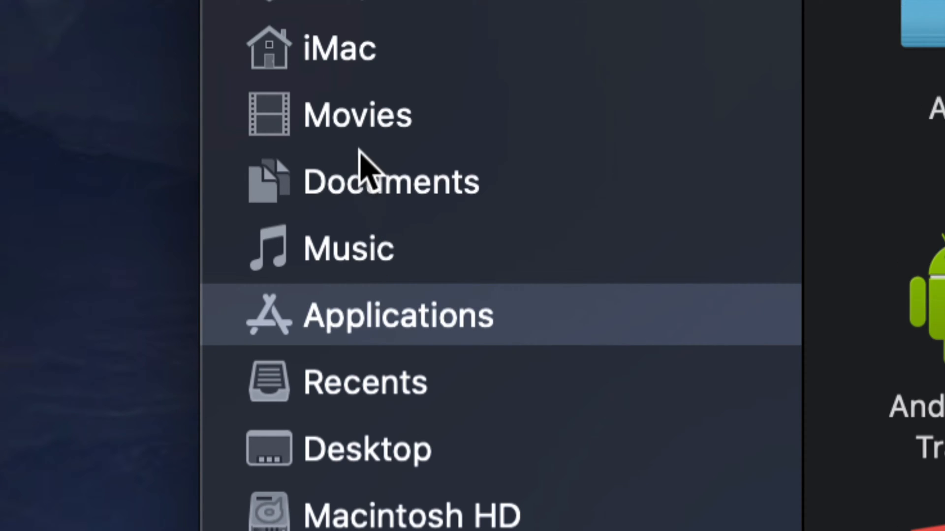
pyautogui.moveTo(368, 320)
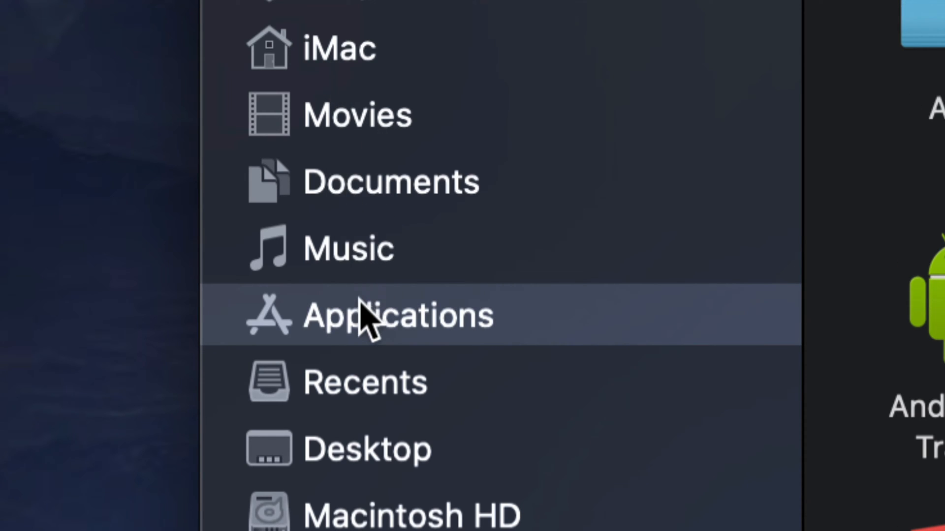
pyautogui.moveTo(434, 247)
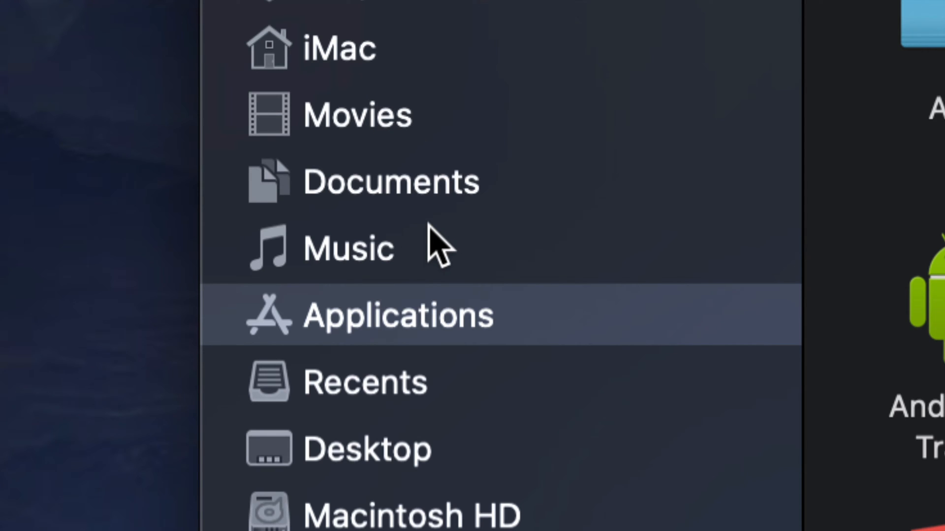
pyautogui.moveTo(467, 317)
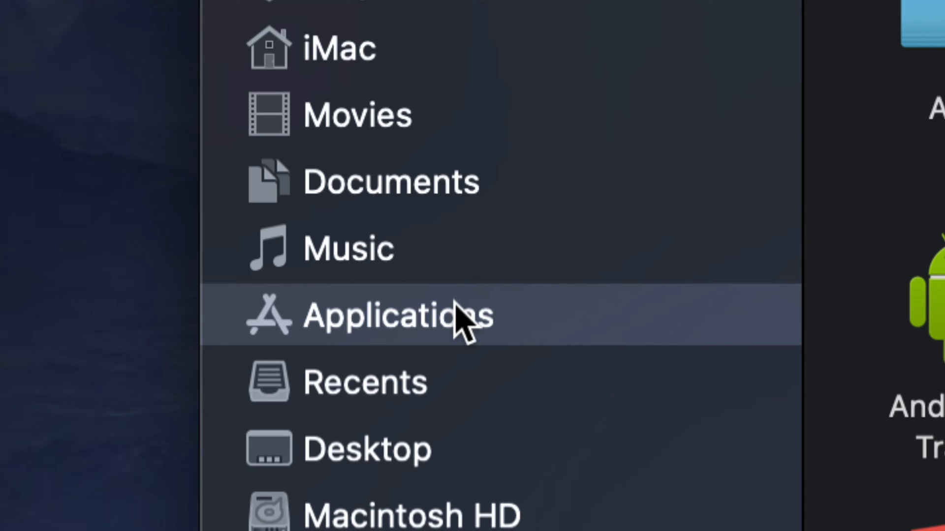
pyautogui.moveTo(635, 316)
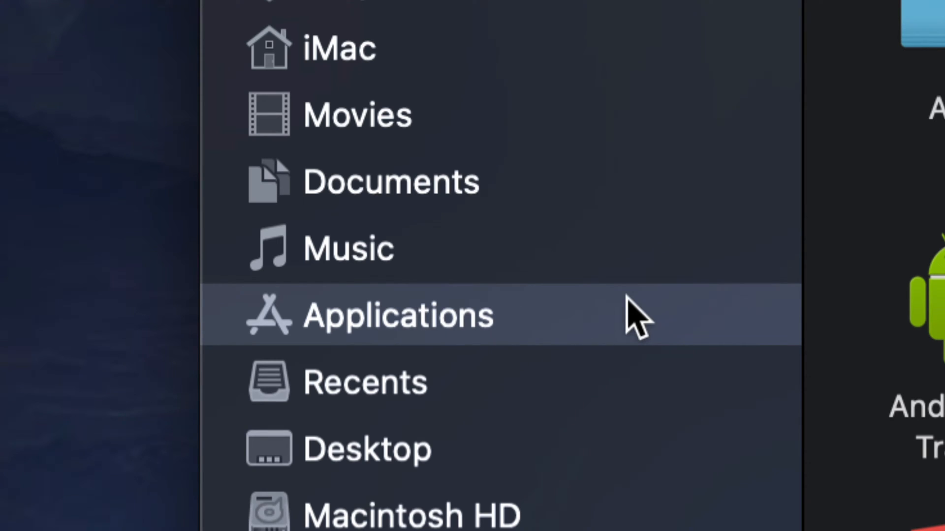
# Open Applications in the sidebar and select the iMovie app
pyautogui.click(398, 315)
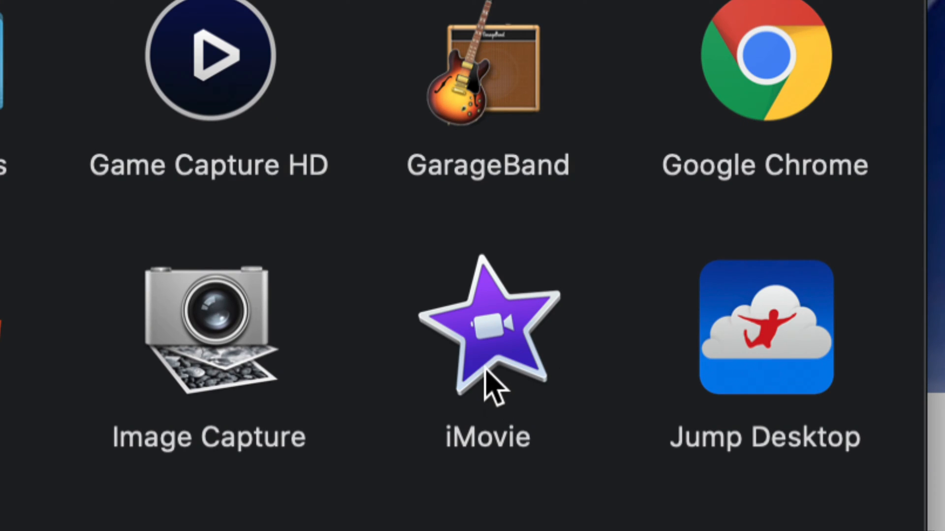
pyautogui.click(488, 338)
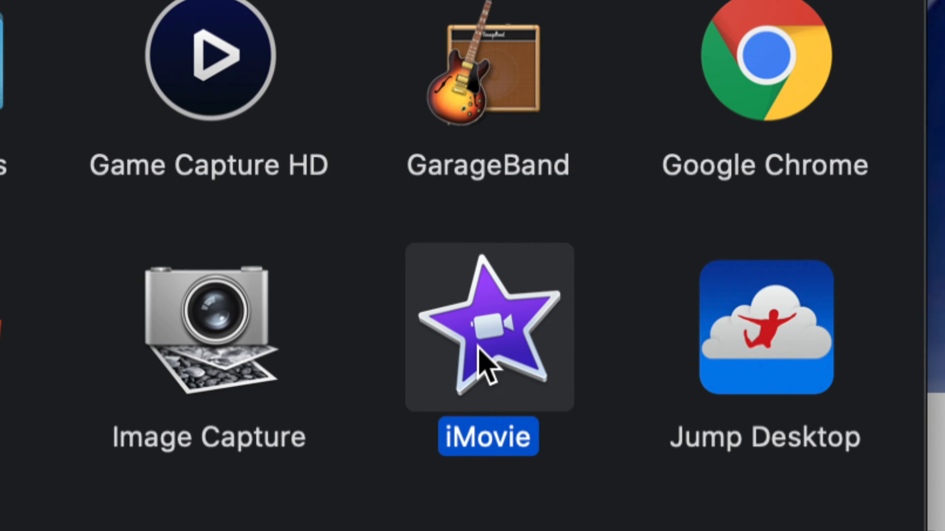
pyautogui.rightClick(488, 338)
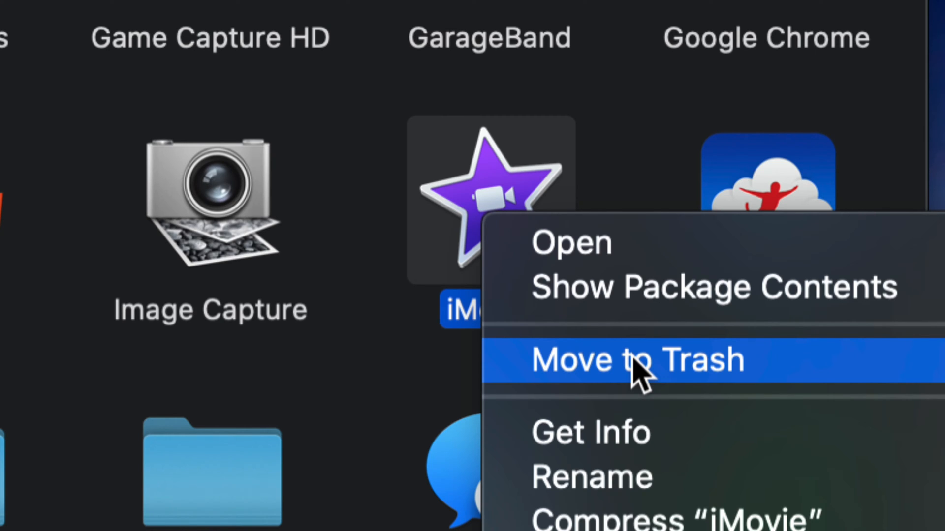
pyautogui.moveTo(675, 288)
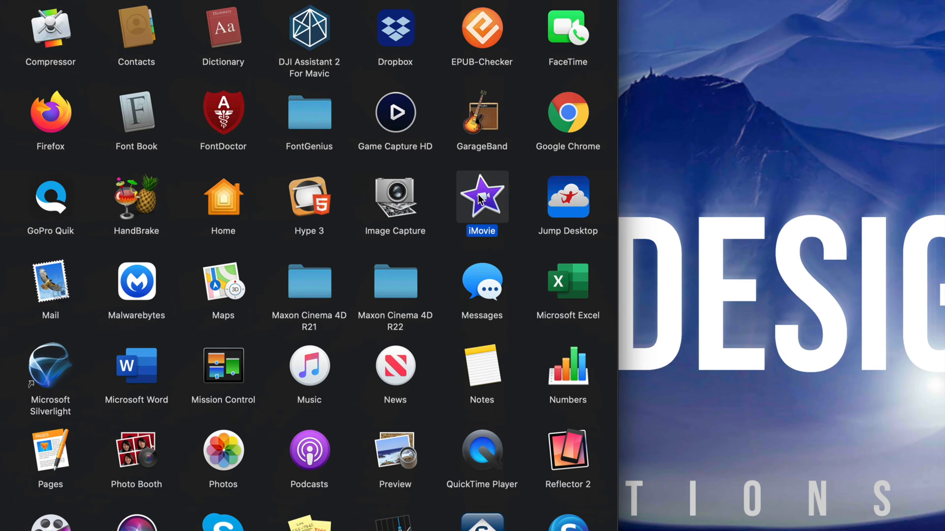
pyautogui.moveTo(17, 261)
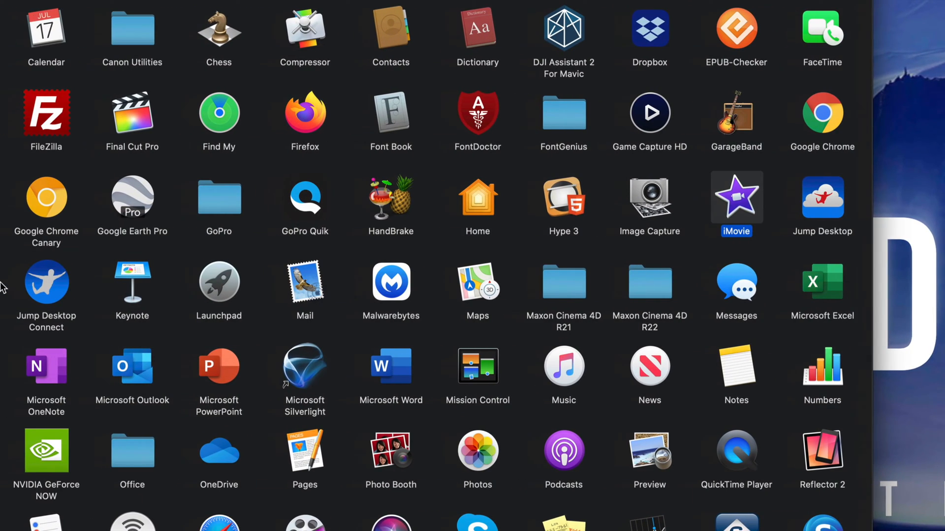
pyautogui.scroll(-3)
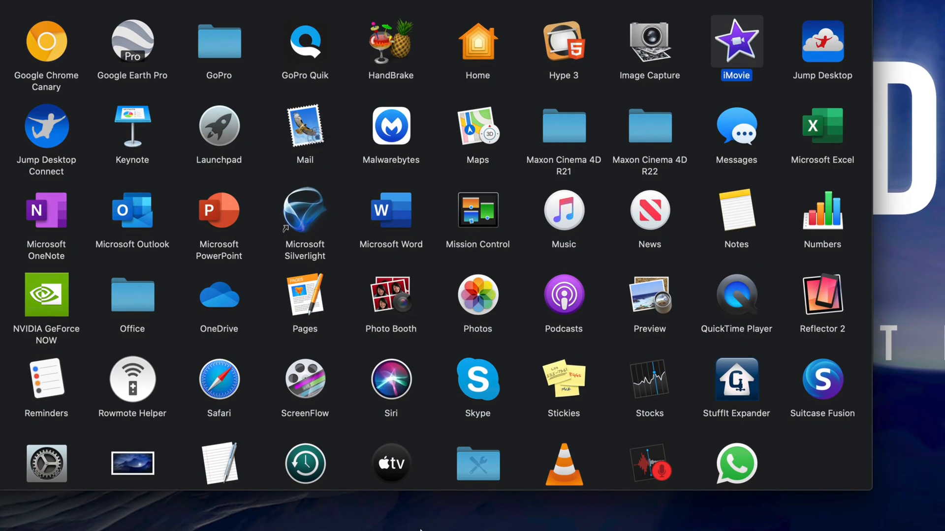
pyautogui.moveTo(407, 503)
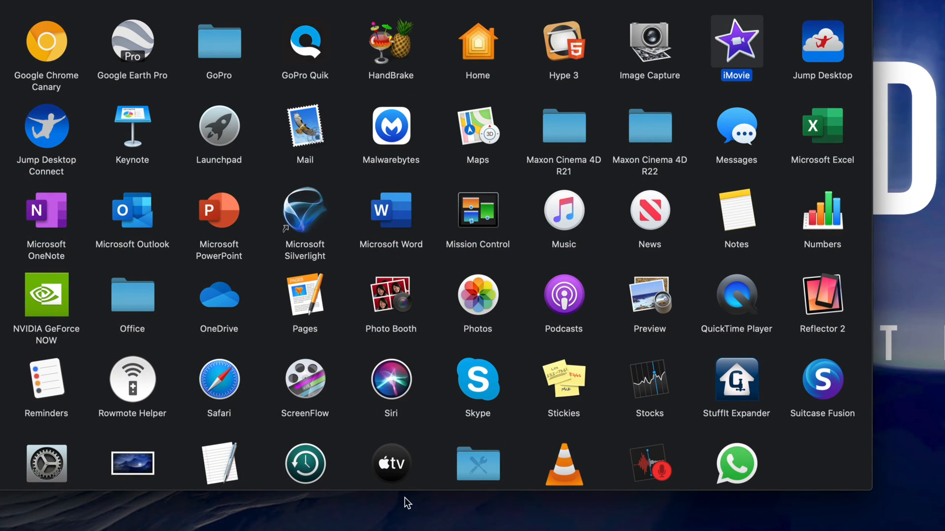
pyautogui.moveTo(29, 362)
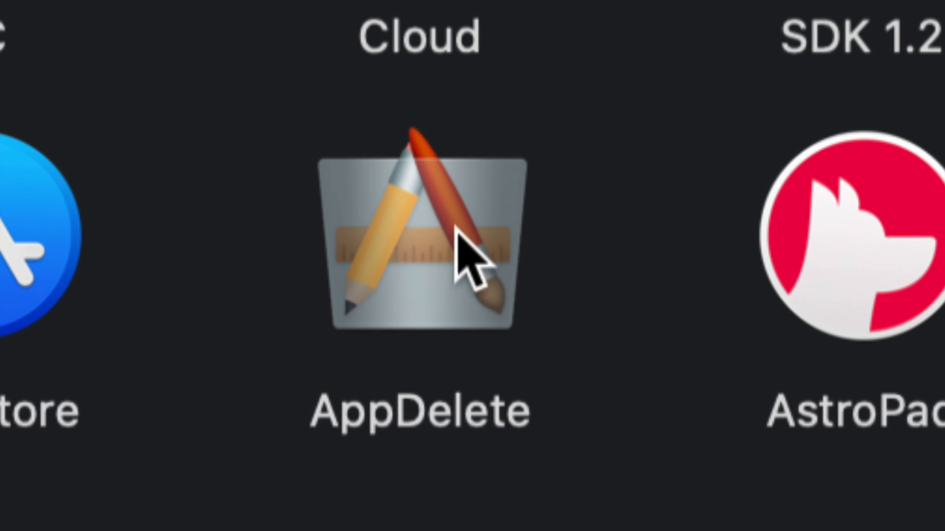
pyautogui.doubleClick(419, 241)
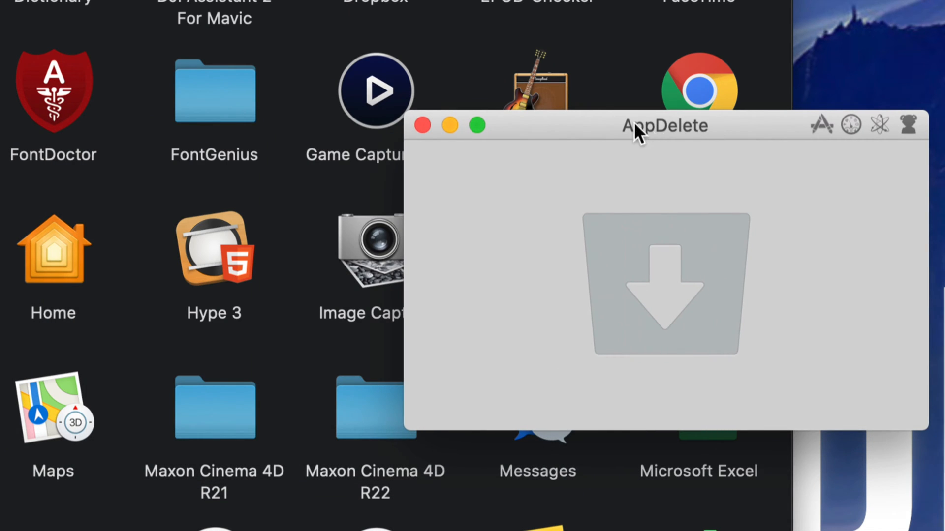
# Move the AppDelete window to the right by its title bar
pyautogui.moveTo(636, 127); pyautogui.dragTo(807, 112)
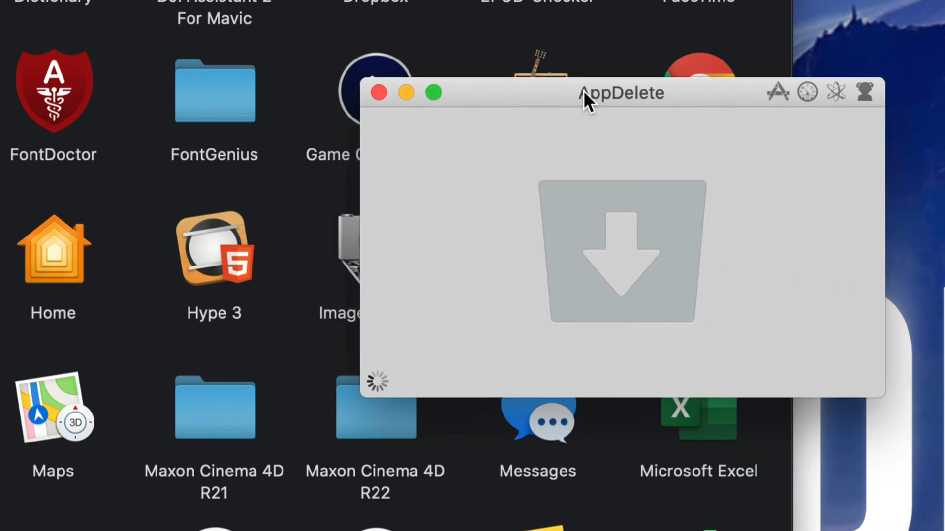
# Drop iMovie onto AppDelete, listing six related items totalling 2.2 GB
pyautogui.moveTo(588, 97); pyautogui.dragTo(410, 108)
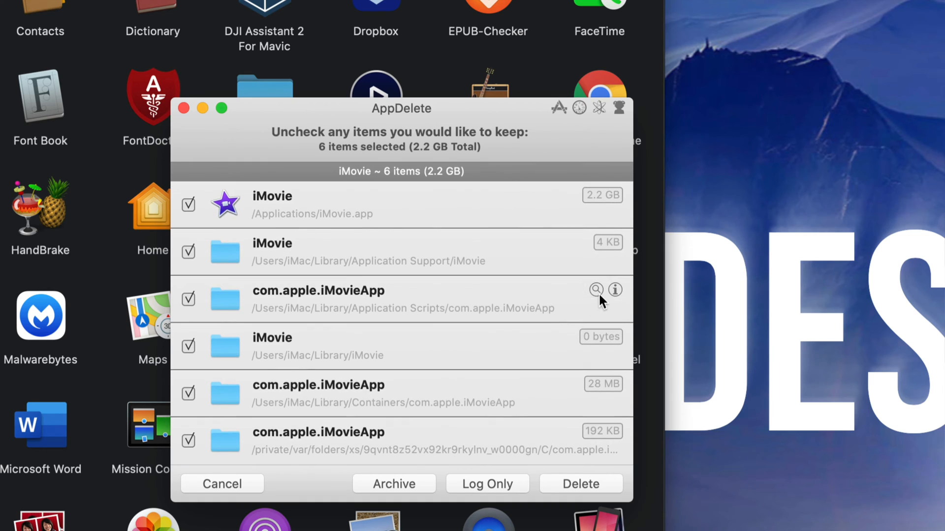
pyautogui.moveTo(473, 386)
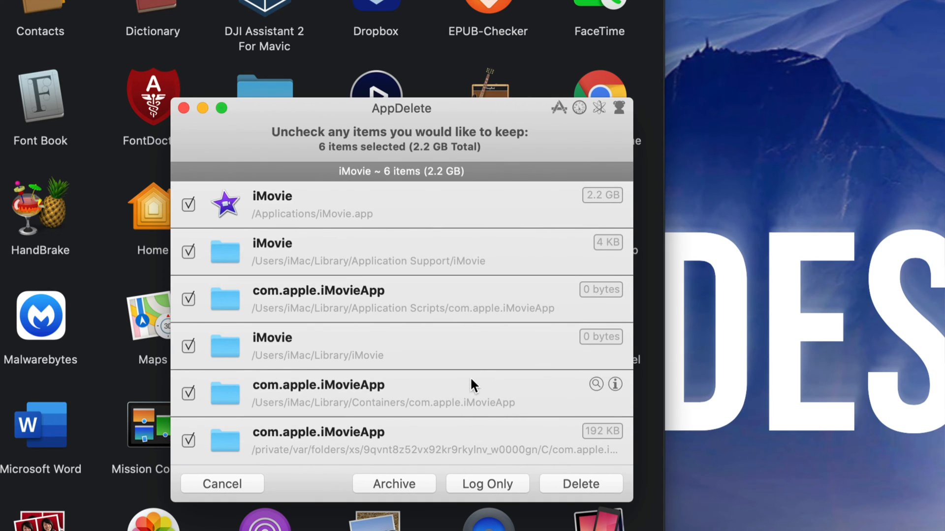
pyautogui.moveTo(341, 220)
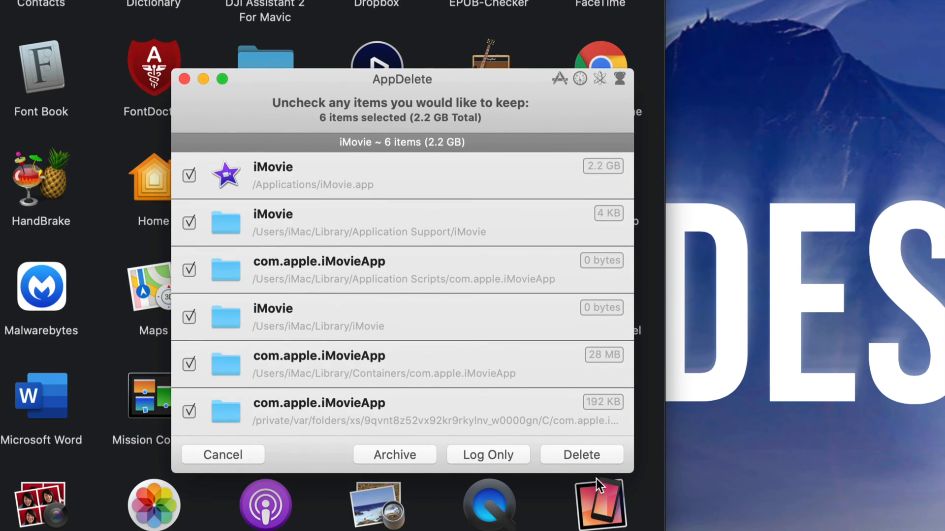
# Delete iMovie's six items, authorizing with the administrator password
pyautogui.click(580, 454)
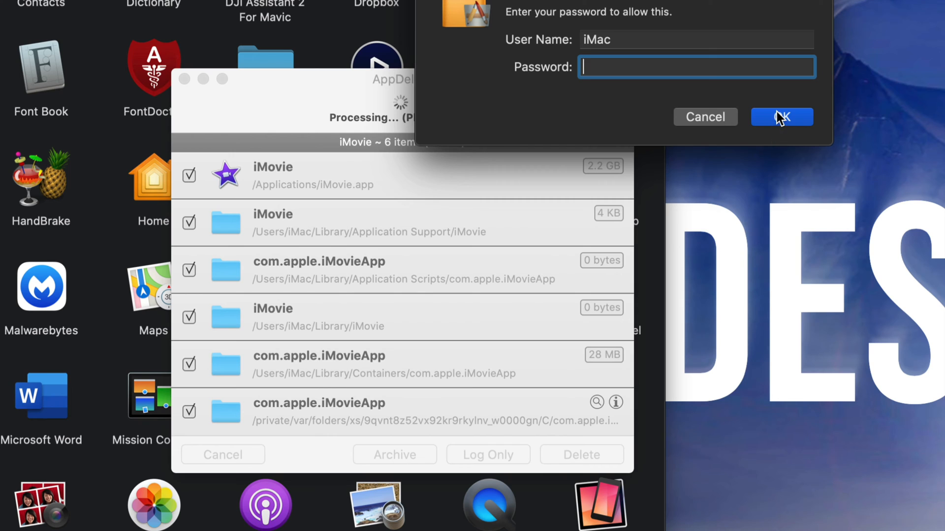
pyautogui.click(781, 117)
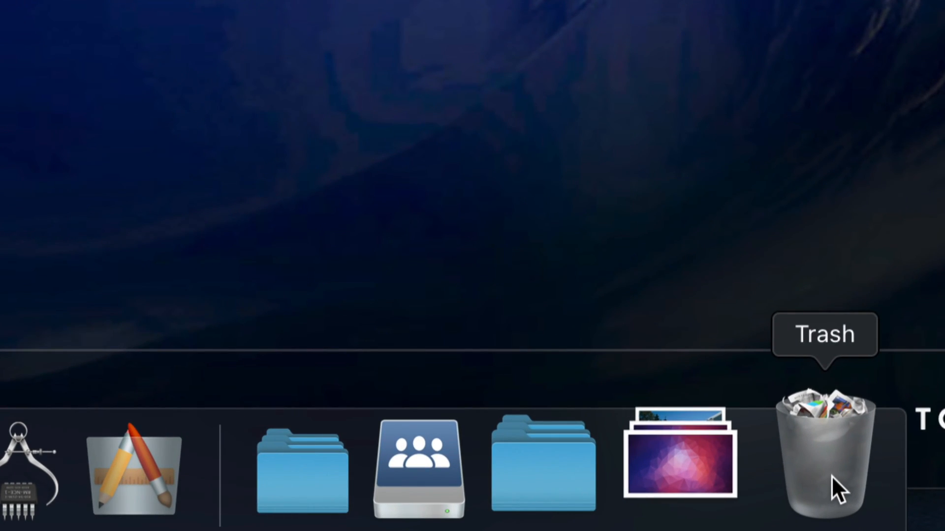
# Empty the Trash from the Dock and confirm the permanent erase
pyautogui.rightClick(826, 458)
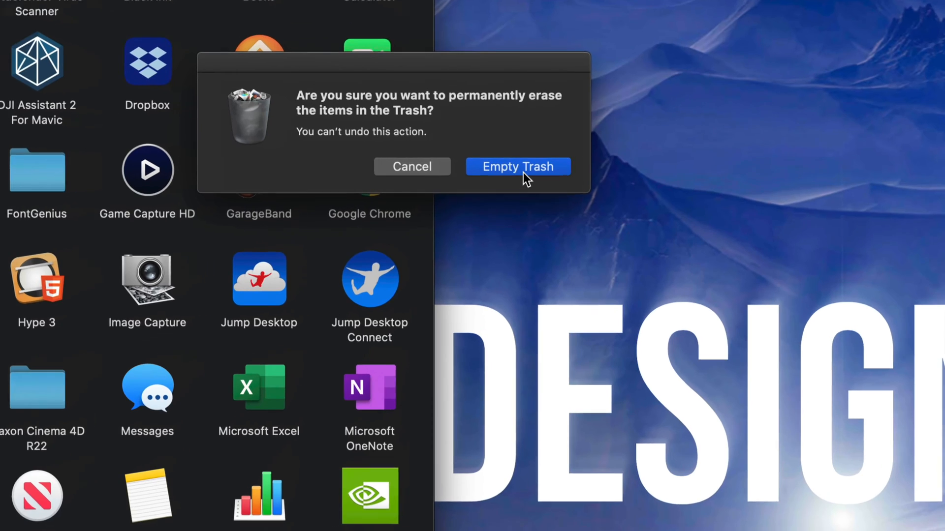
pyautogui.click(517, 166)
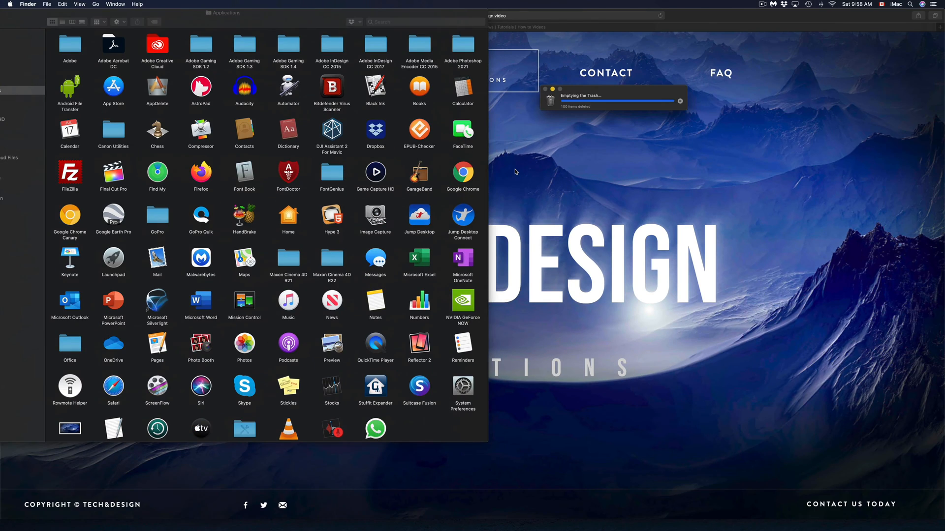